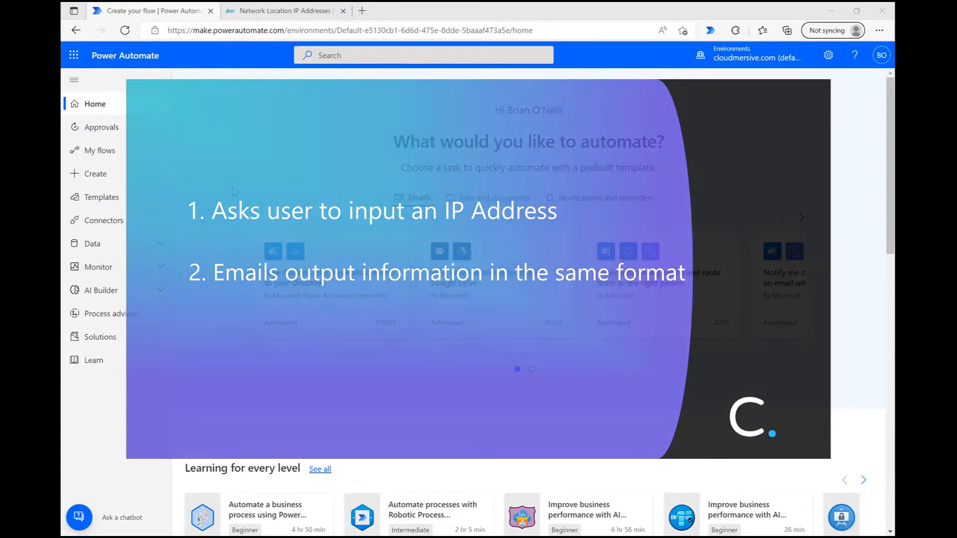
# Create a new instant cloud flow using the 'Manually trigger a flow' trigger
pyautogui.click(95, 174)
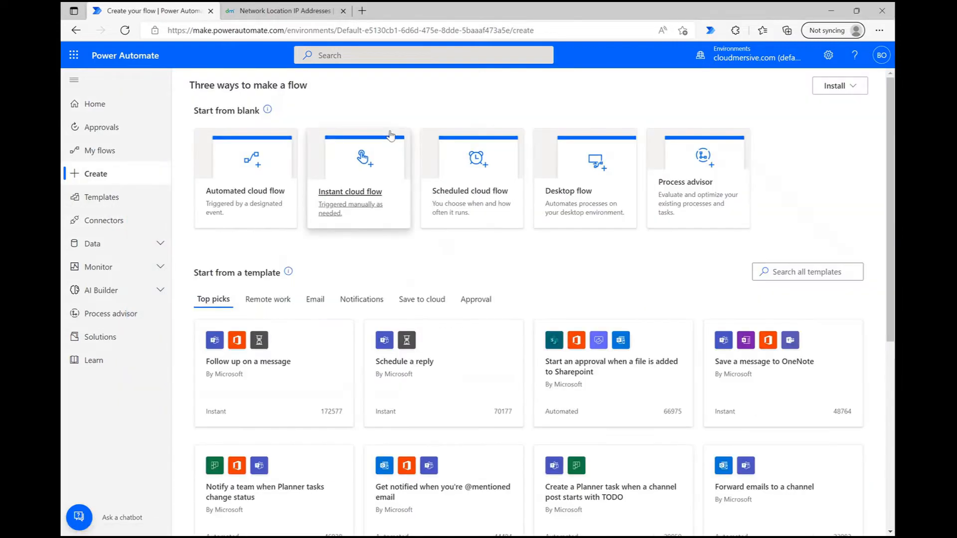
pyautogui.click(357, 179)
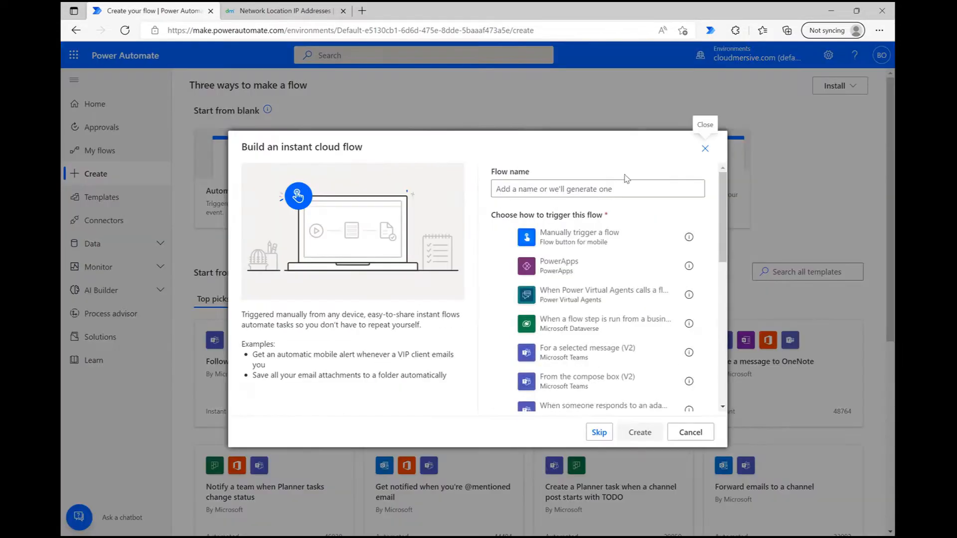
pyautogui.click(593, 236)
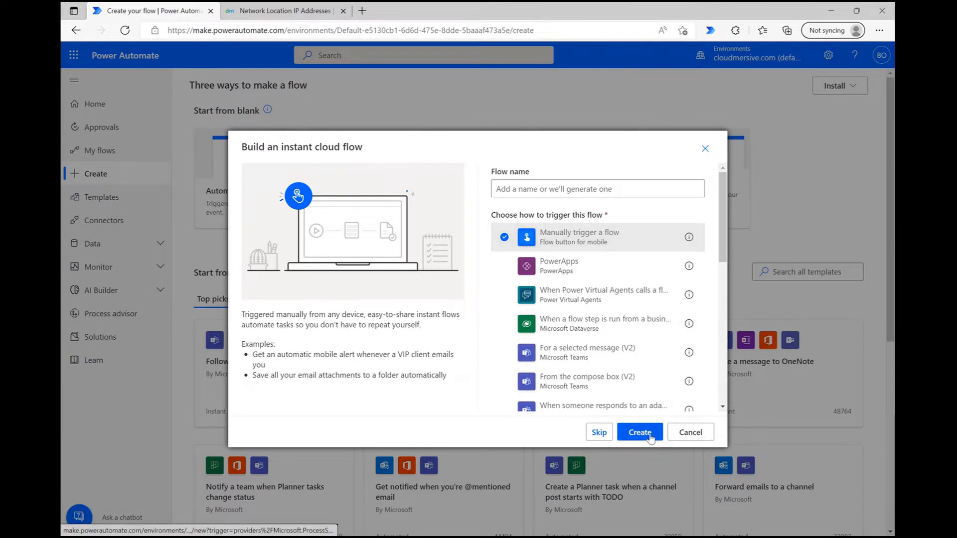
pyautogui.click(640, 432)
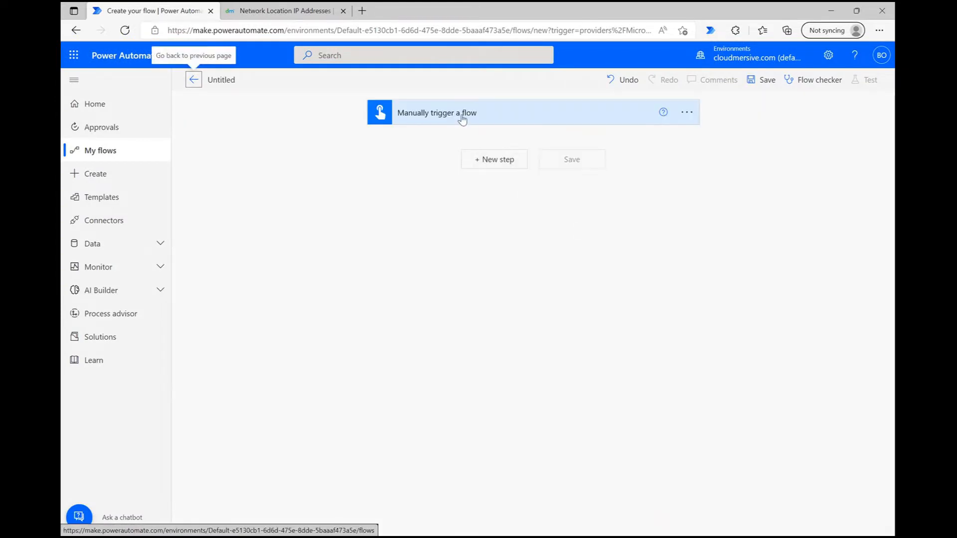
# Add a text input 'IP Address:' with placeholder 'Include your IP here.' to the trigger
pyautogui.click(461, 112)
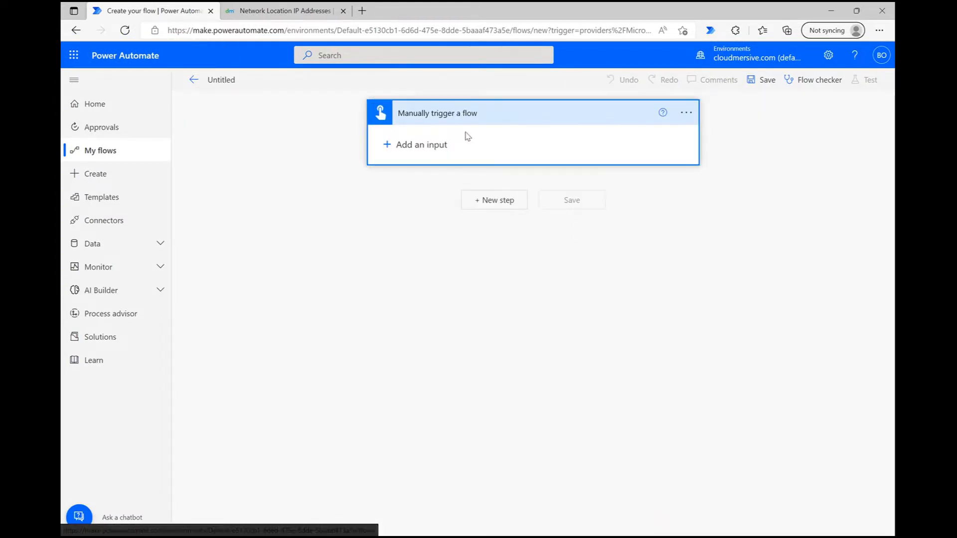
pyautogui.click(421, 144)
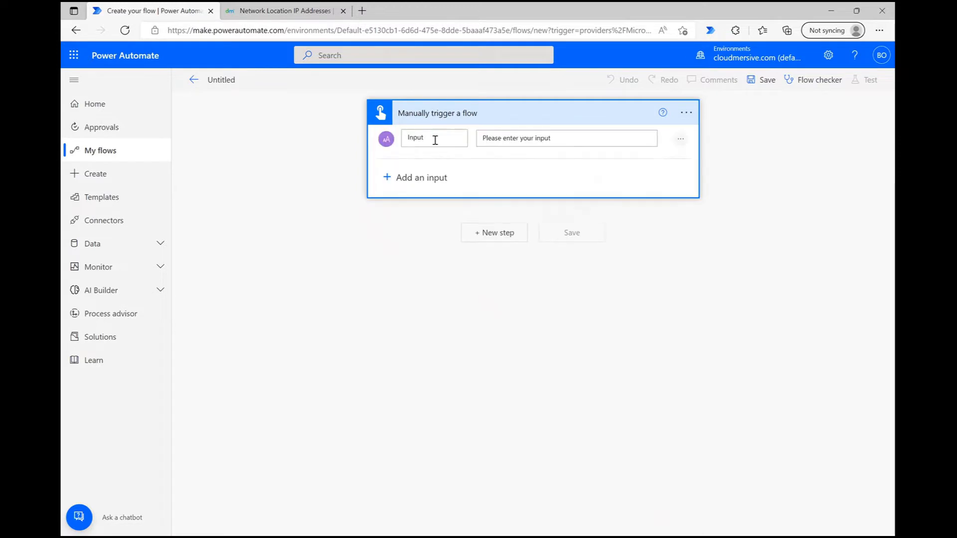
pyautogui.write('IP Address:')
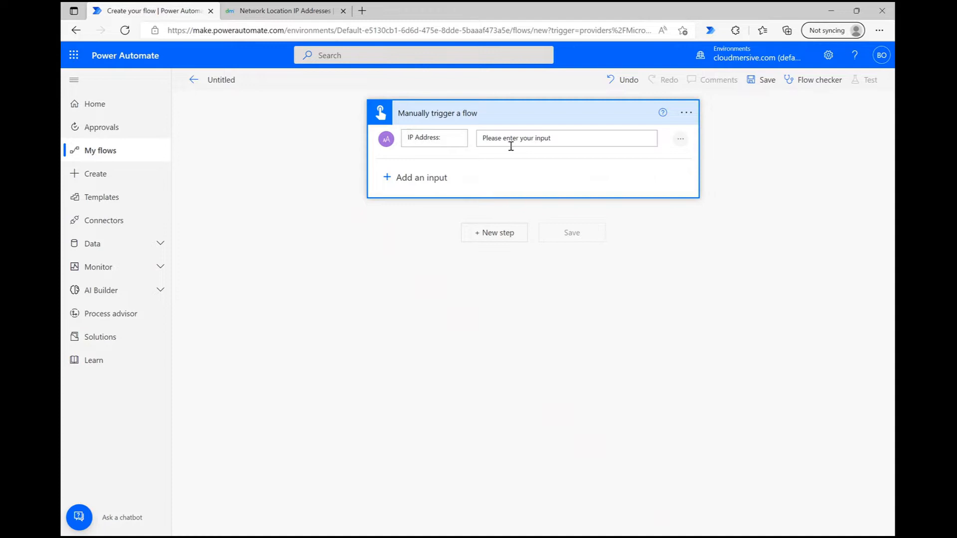
pyautogui.write('Include your IP here.')
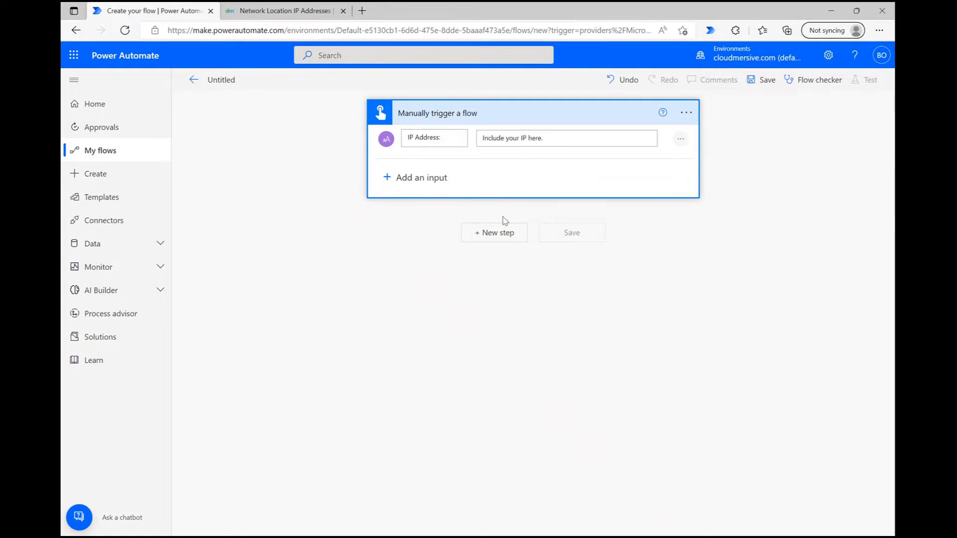
# Add a new step after the trigger and pick the Cloudmersive Data Validation connector
pyautogui.click(494, 233)
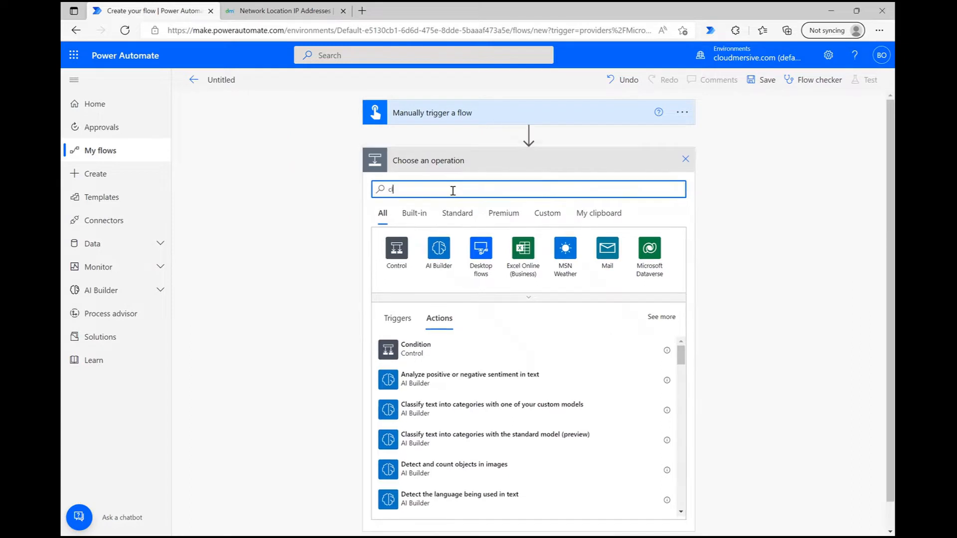
pyautogui.write('loudmersive')
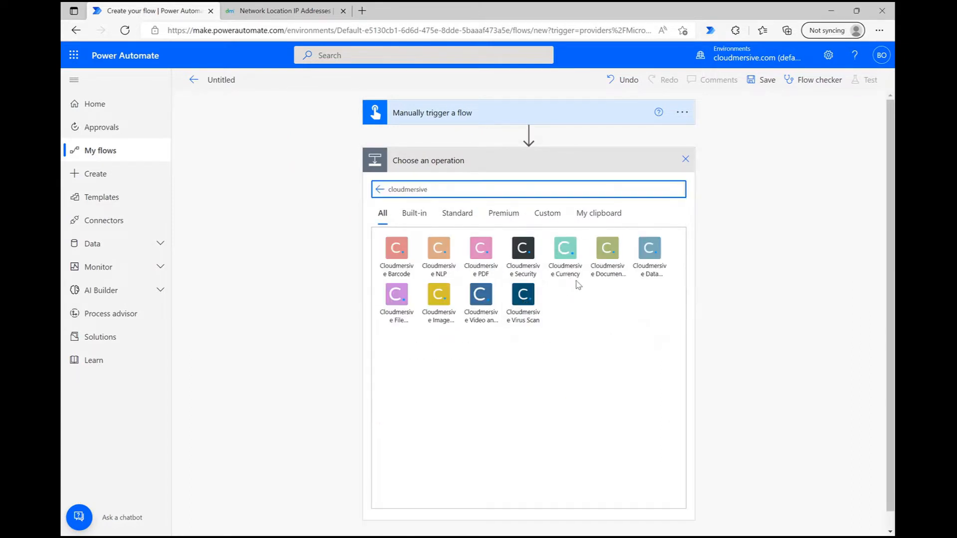
pyautogui.click(649, 248)
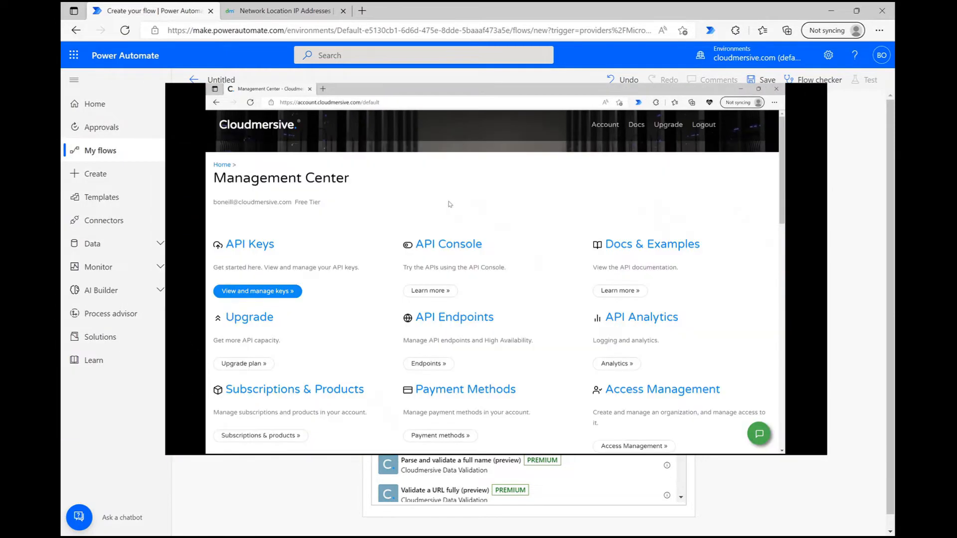
pyautogui.moveTo(437, 211)
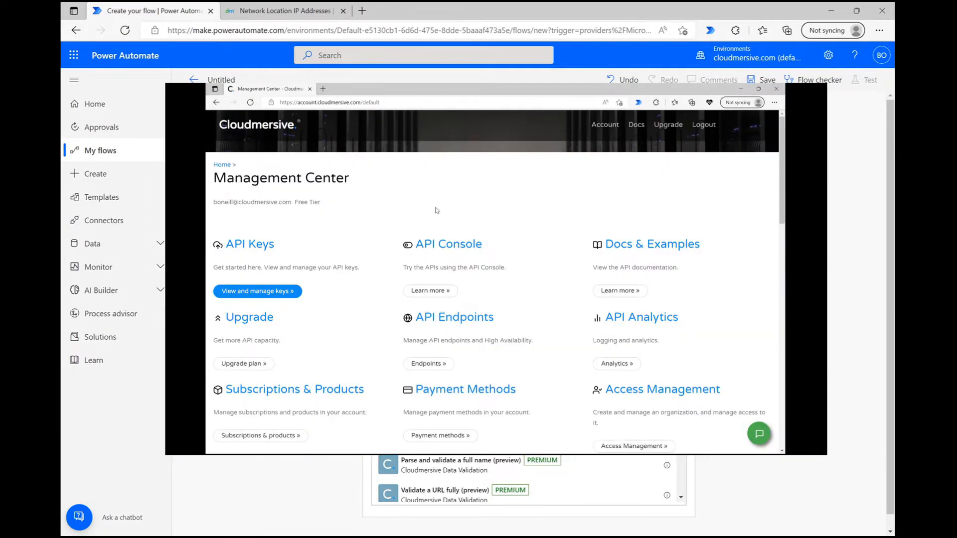
pyautogui.doubleClick(308, 202)
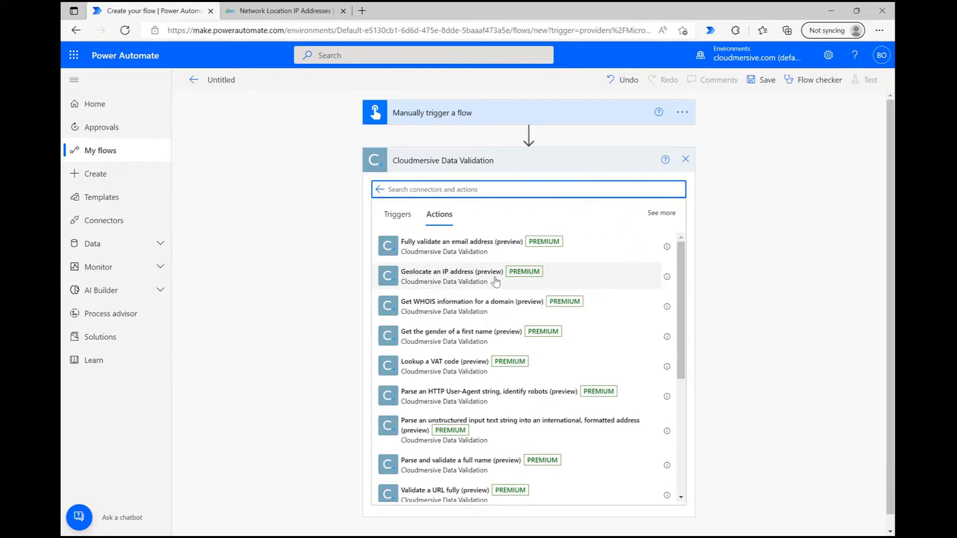
# Add 'Geolocate an IP address' and feed it the trigger's 'IP Address:' value
pyautogui.click(462, 276)
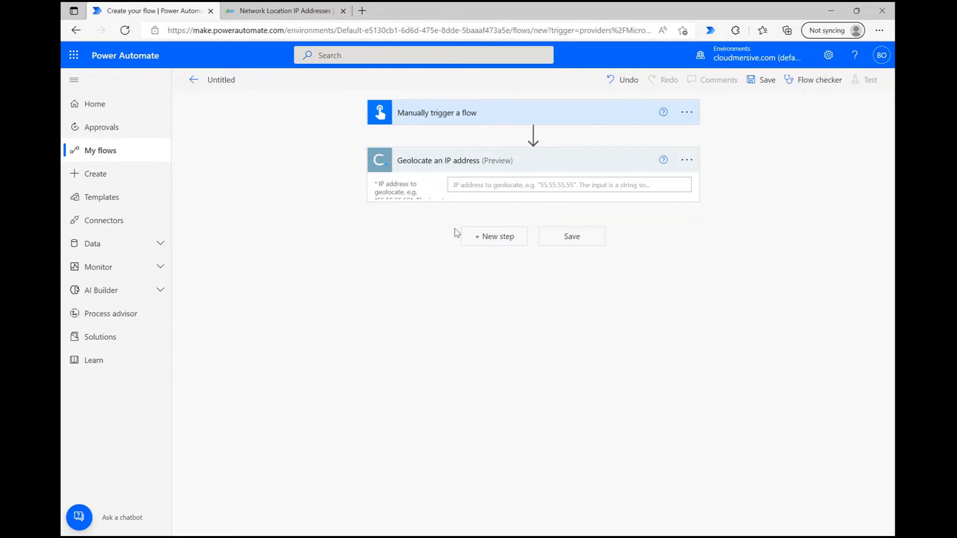
pyautogui.moveTo(761, 199)
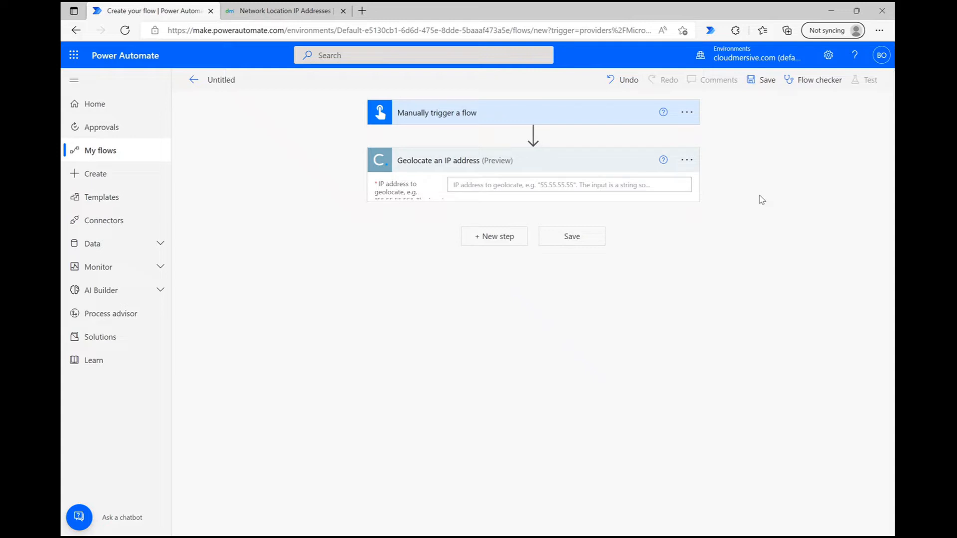
pyautogui.moveTo(753, 202)
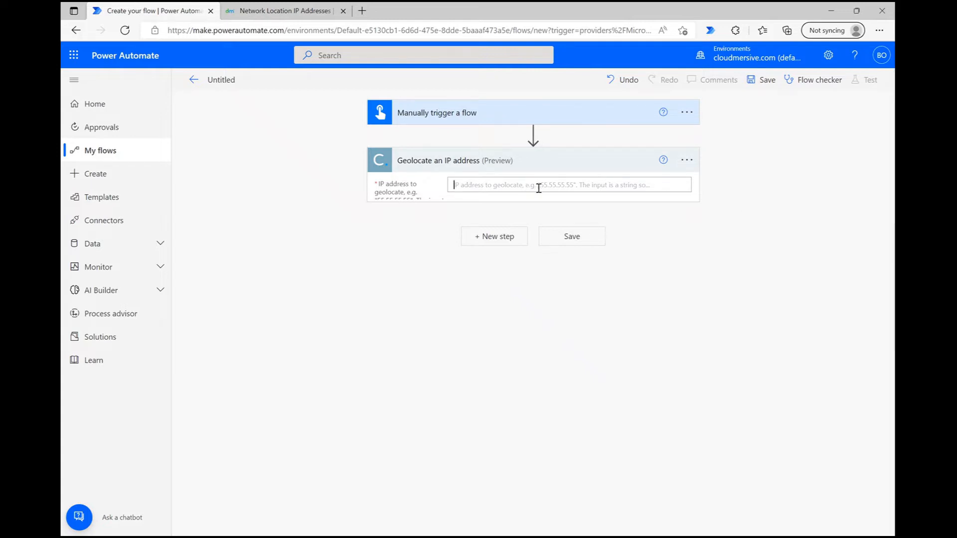
pyautogui.click(567, 184)
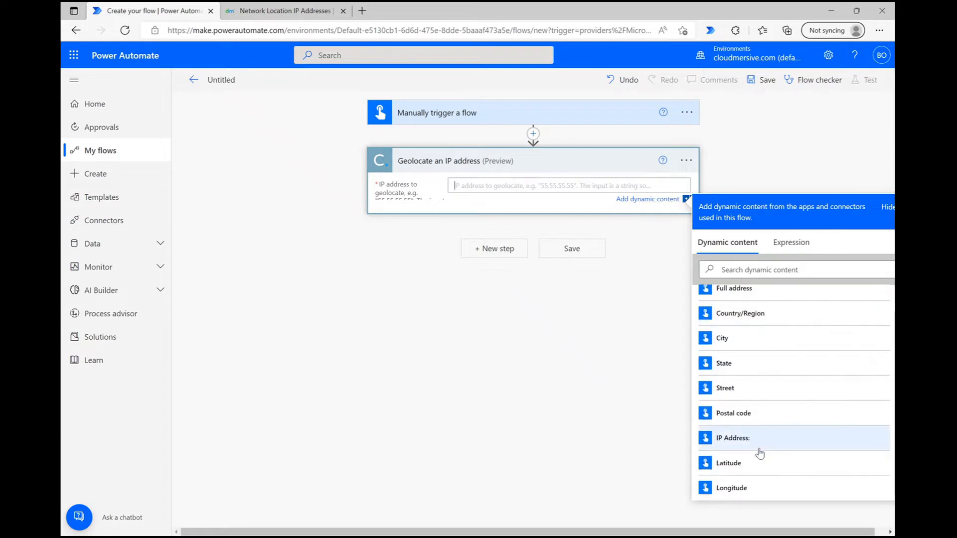
pyautogui.click(733, 440)
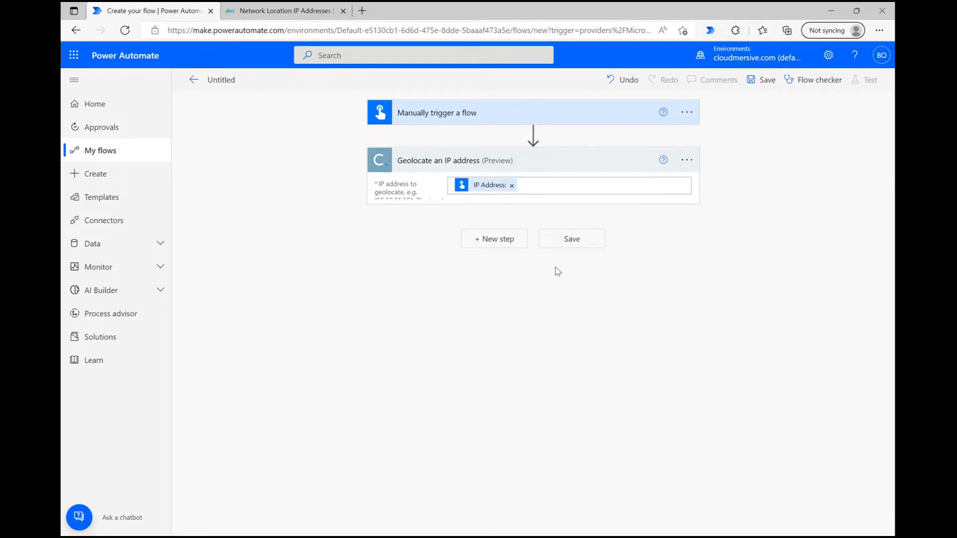
# Add Office 365 Outlook's Send an email (V2) after geolocation and begin its recipient field
pyautogui.click(493, 238)
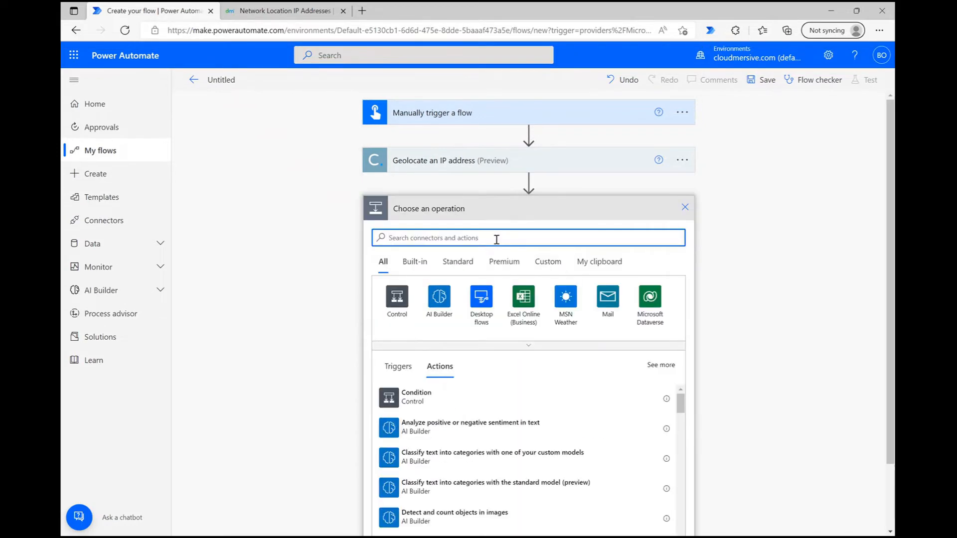
pyautogui.write('t')
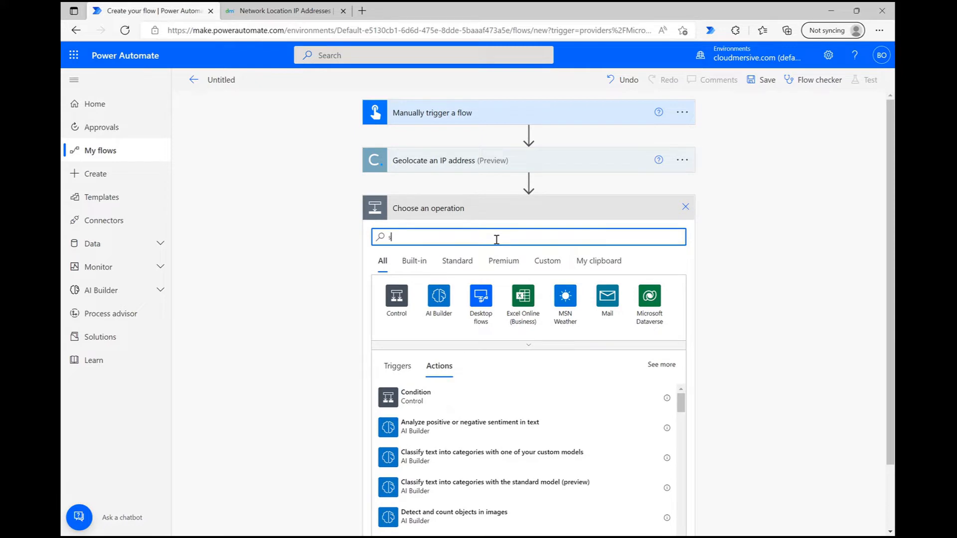
pyautogui.write('send an email')
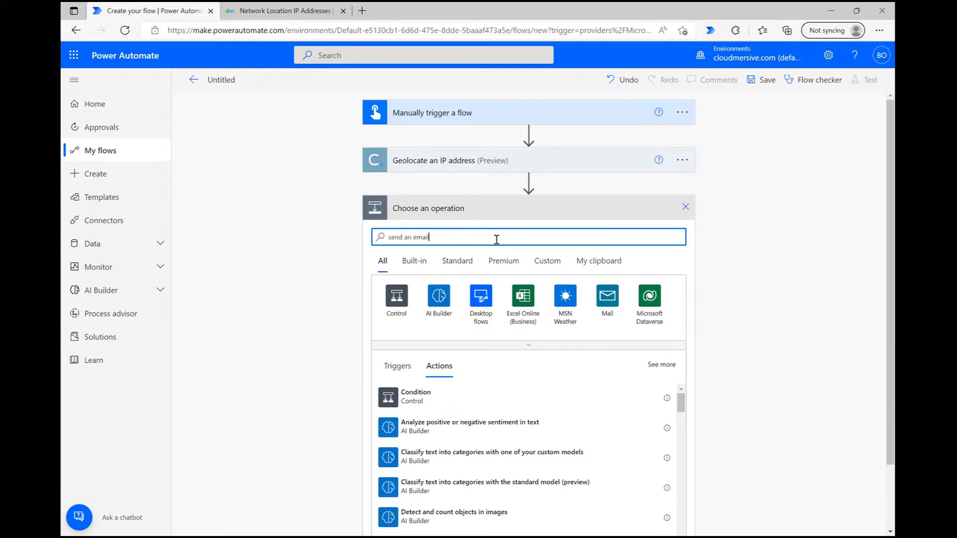
pyautogui.write('send an email')
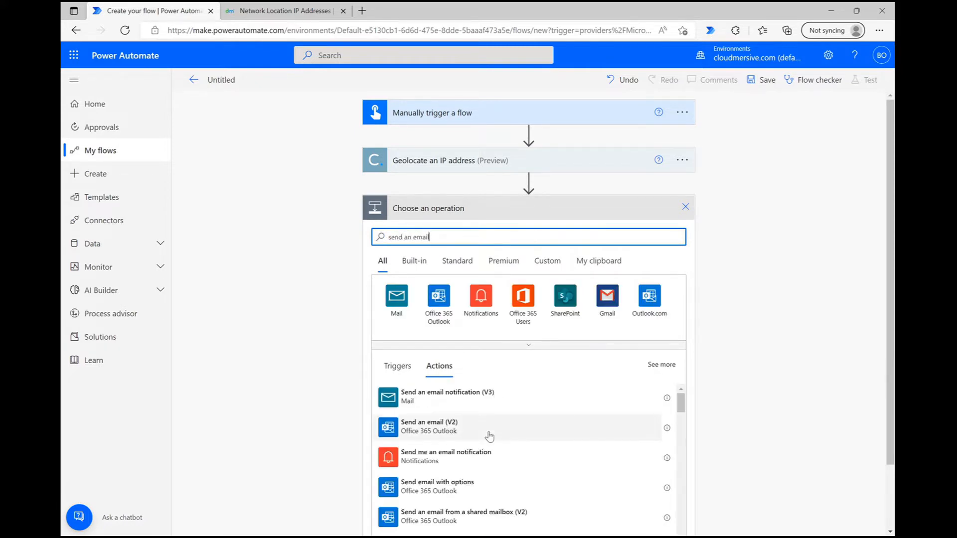
pyautogui.click(429, 427)
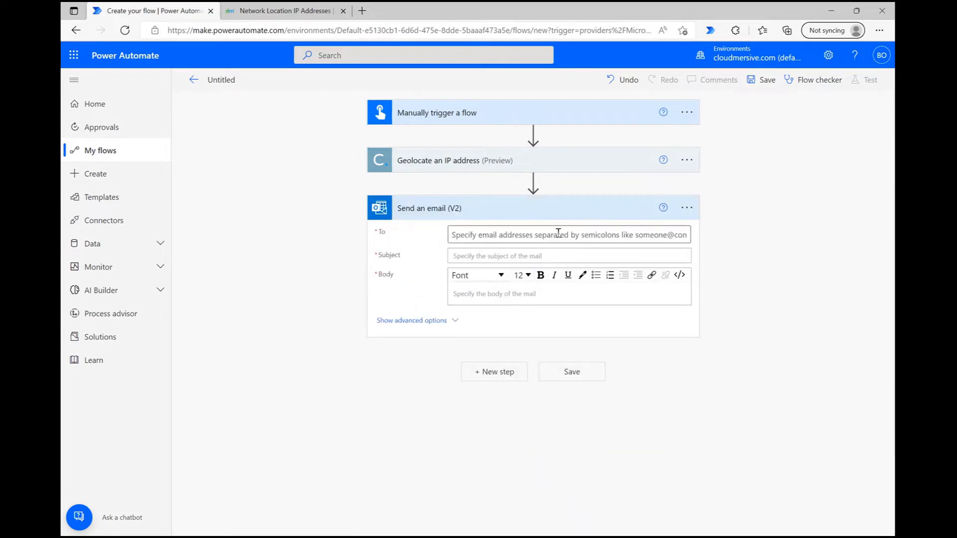
pyautogui.click(568, 234)
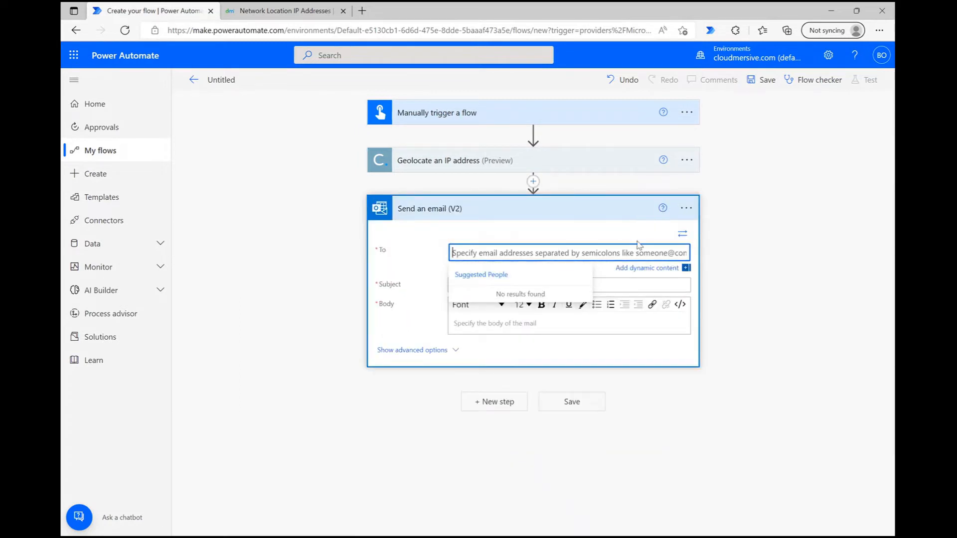
pyautogui.moveTo(545, 279)
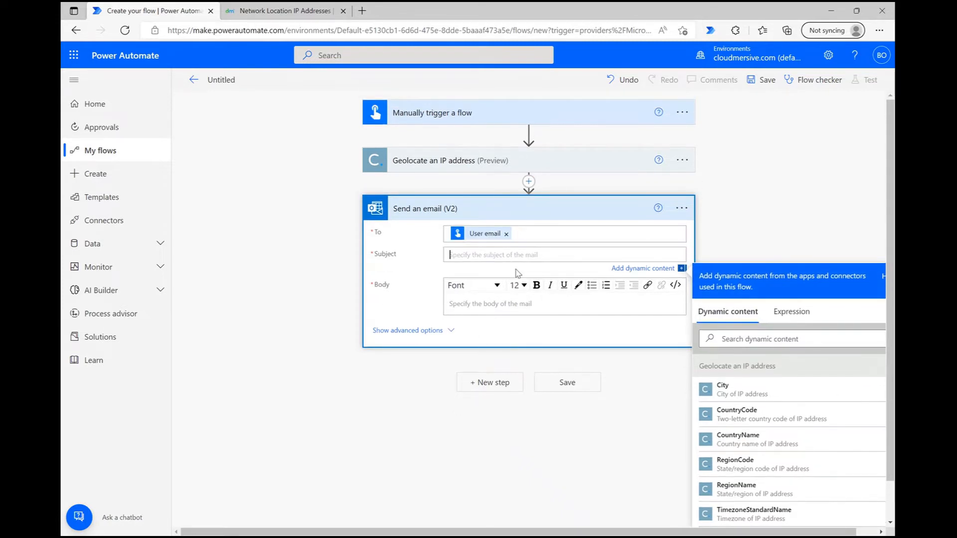
# Write an IP Address subject and a body with City/Country concat expression, timezone and zip
pyautogui.write('IP Geolocation for')
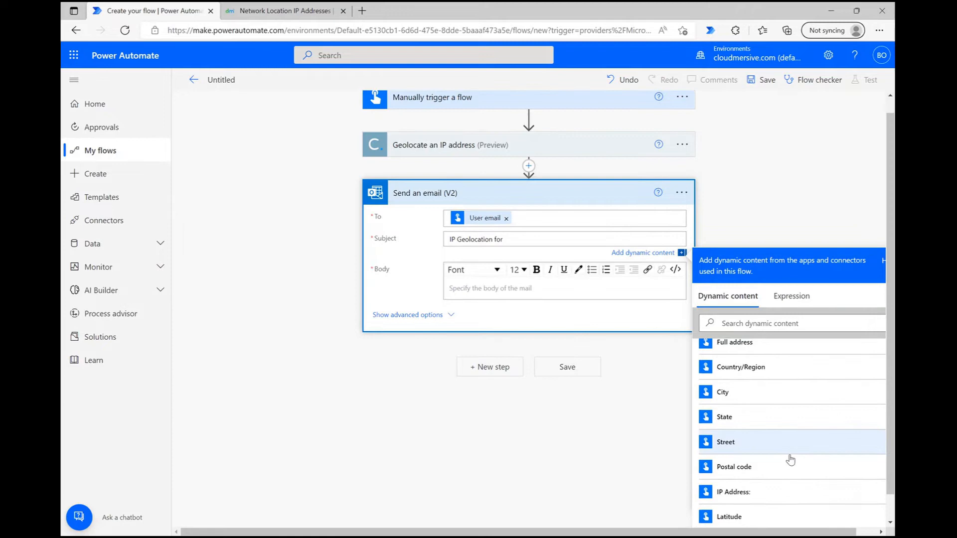
pyautogui.click(733, 492)
pyautogui.write('concat()')
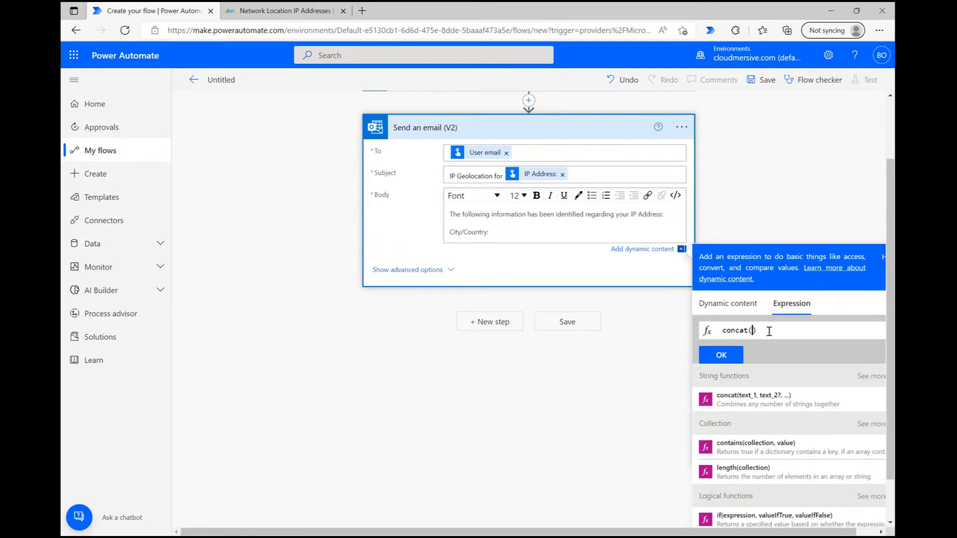
pyautogui.click(727, 303)
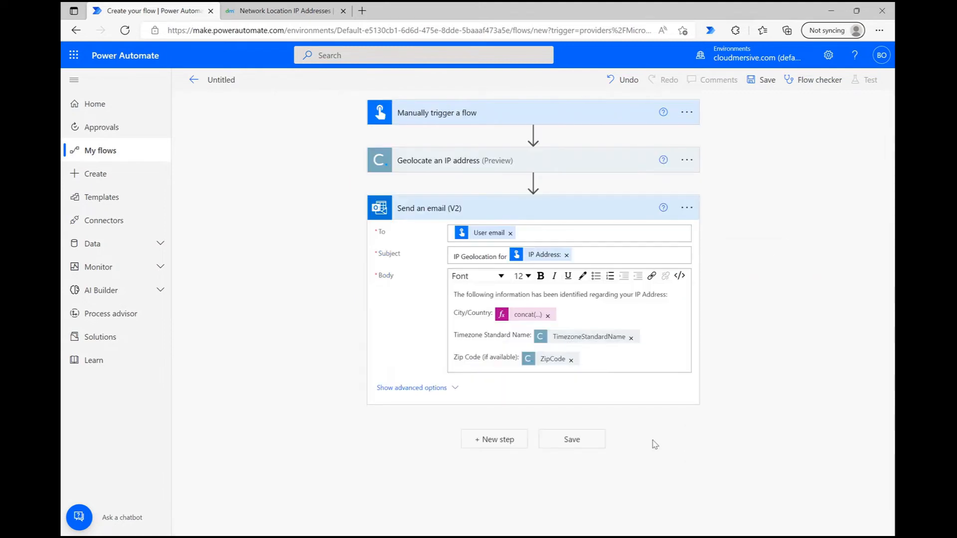
# Save the flow and start a manual test past the connection check
pyautogui.click(870, 80)
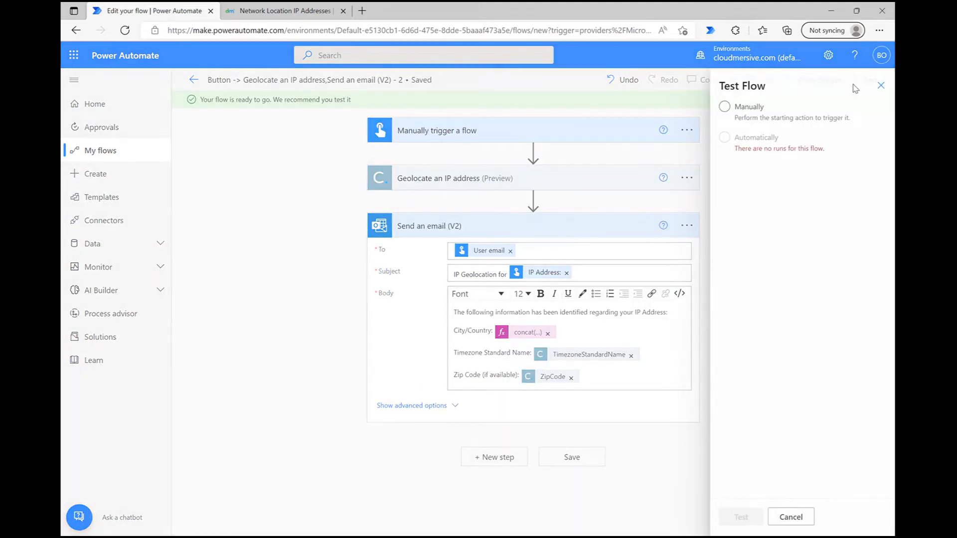
pyautogui.click(724, 106)
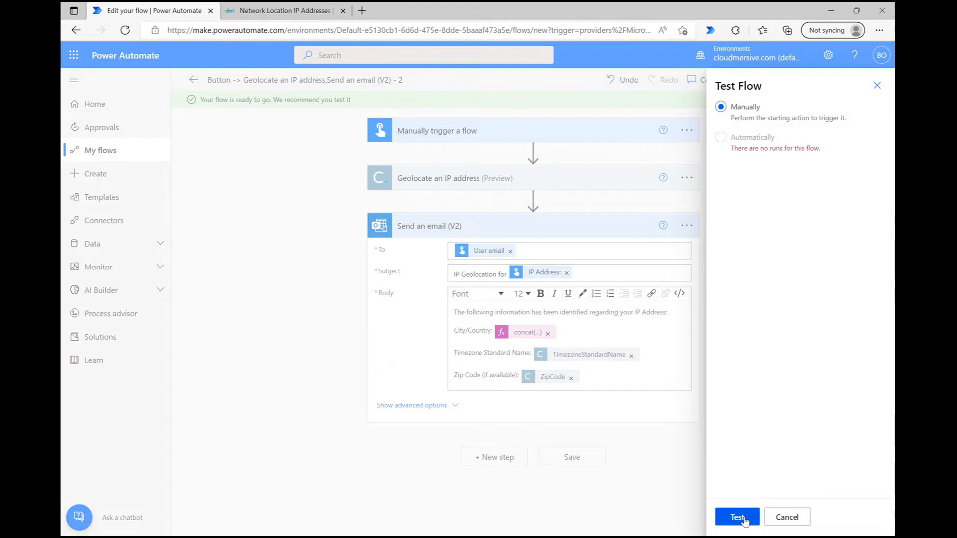
pyautogui.click(736, 517)
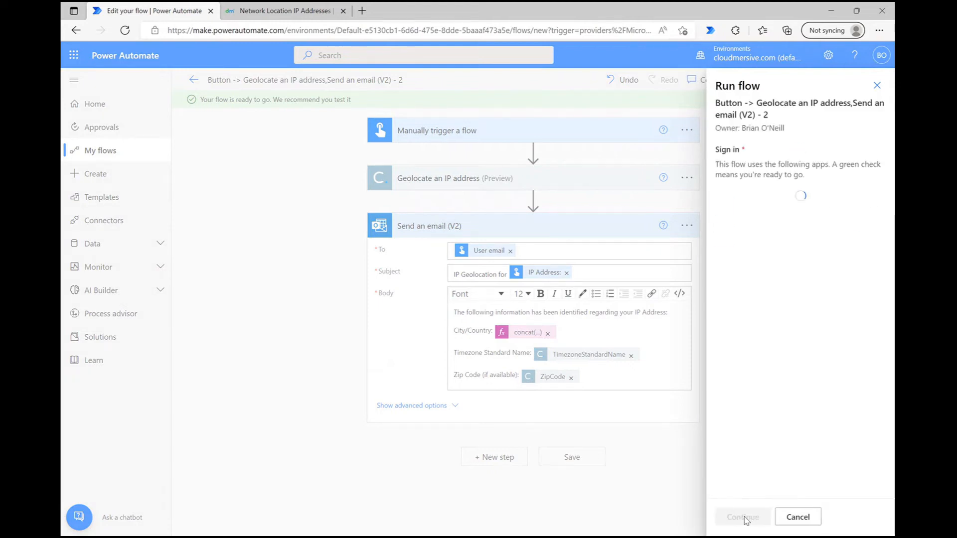
pyautogui.click(742, 516)
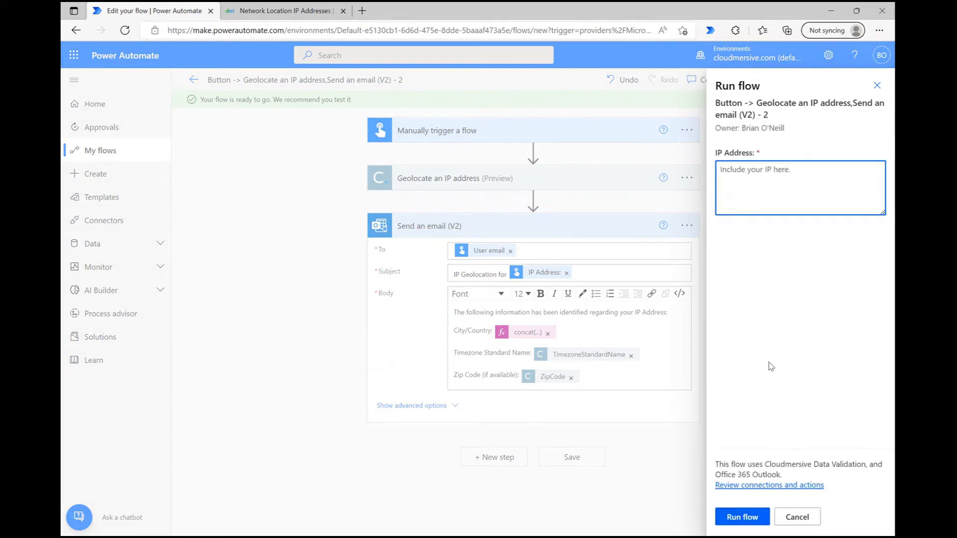
# Run the flow with IP address 69.162.81.155 and close the confirmation
pyautogui.click(789, 178)
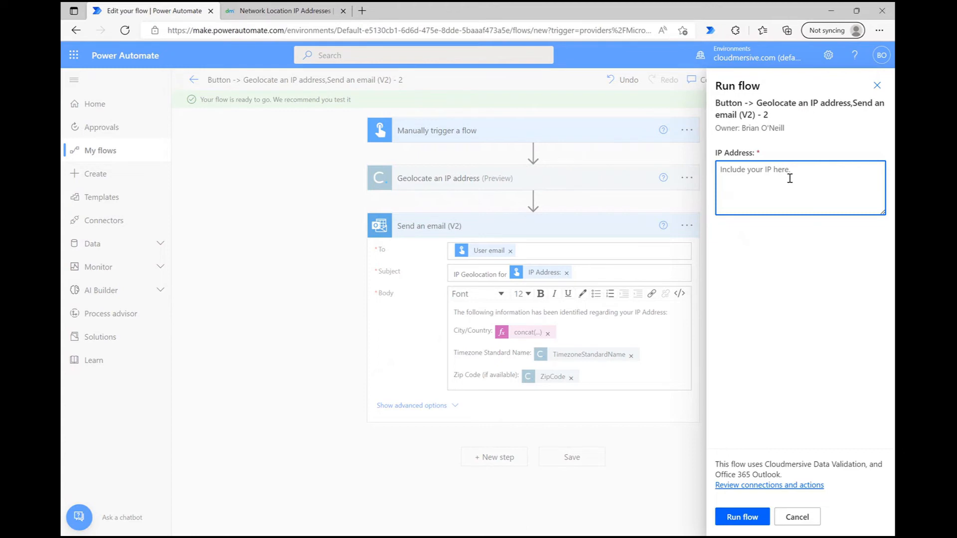
pyautogui.write('69.162.81.155')
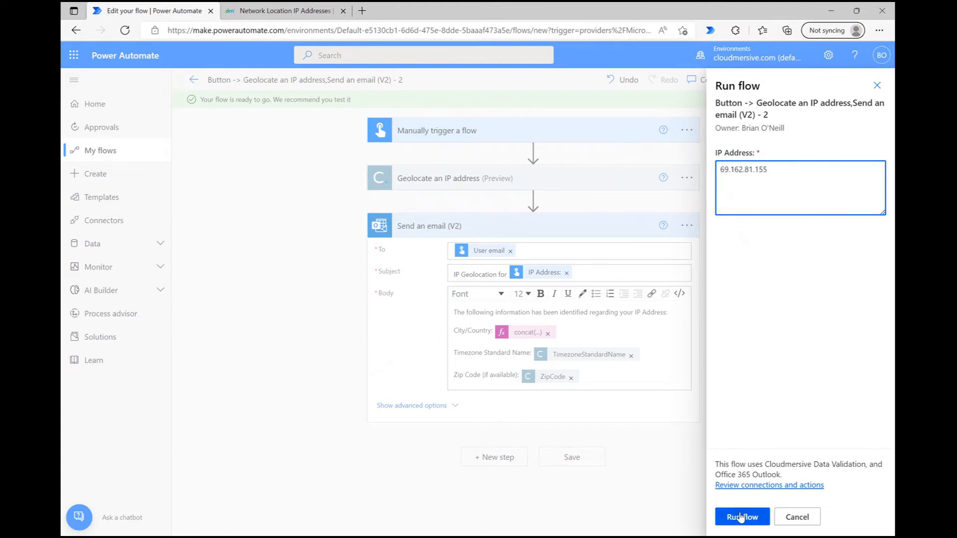
pyautogui.click(741, 516)
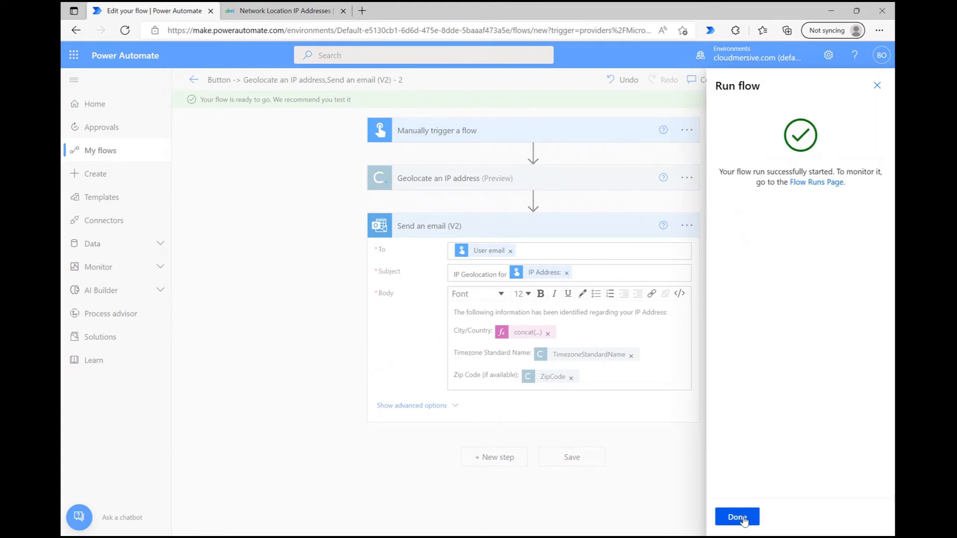
pyautogui.click(737, 517)
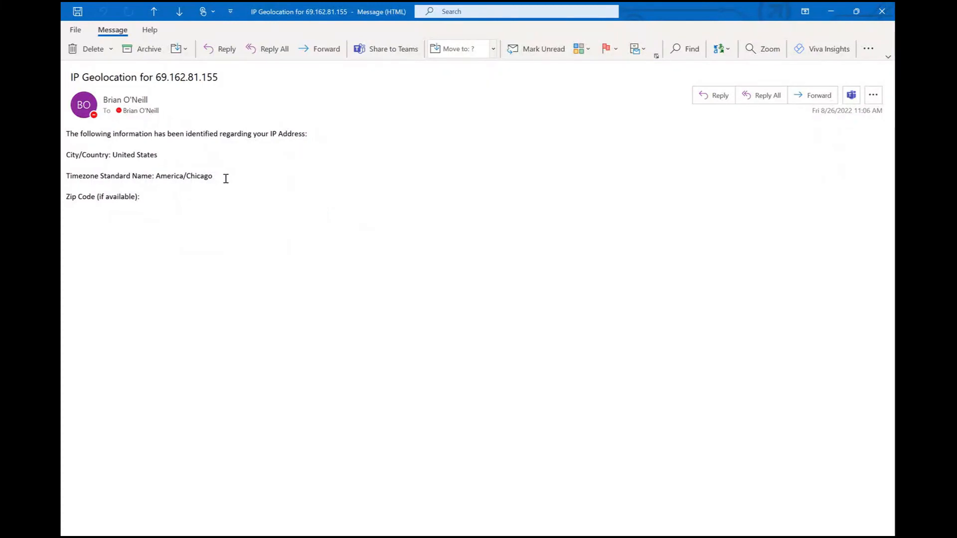
pyautogui.doubleClick(134, 155)
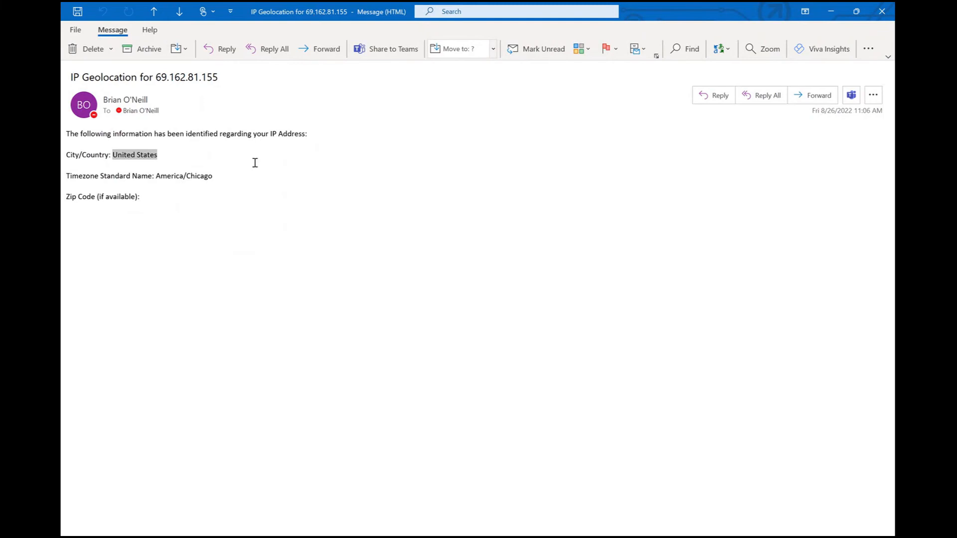
pyautogui.doubleClick(185, 176)
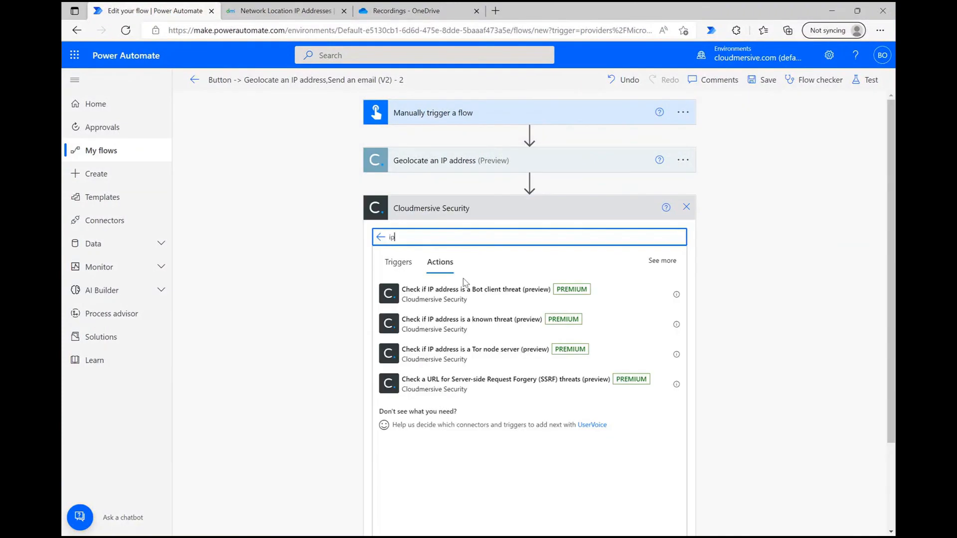
# Add 'Check if IP address is a known threat' using the trigger's IP Address input
pyautogui.click(471, 324)
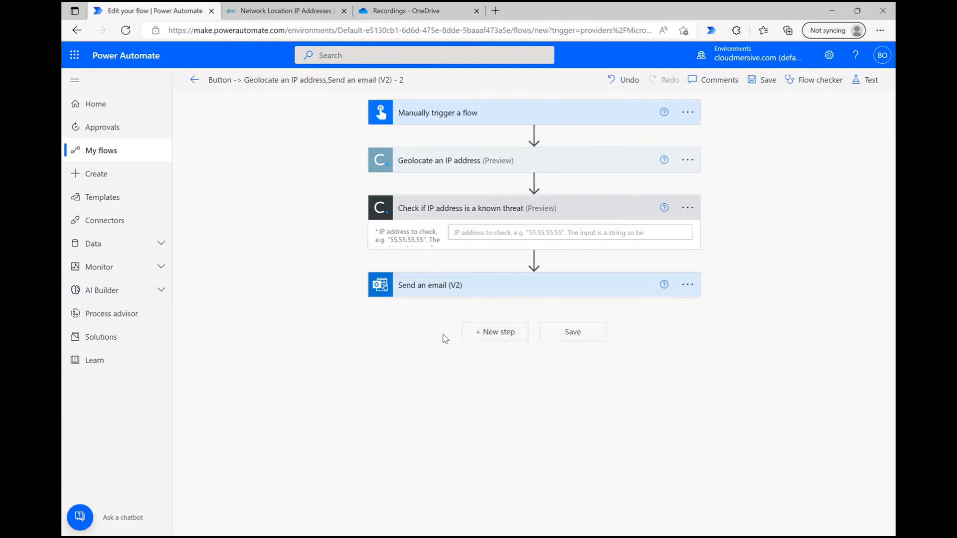
pyautogui.click(569, 232)
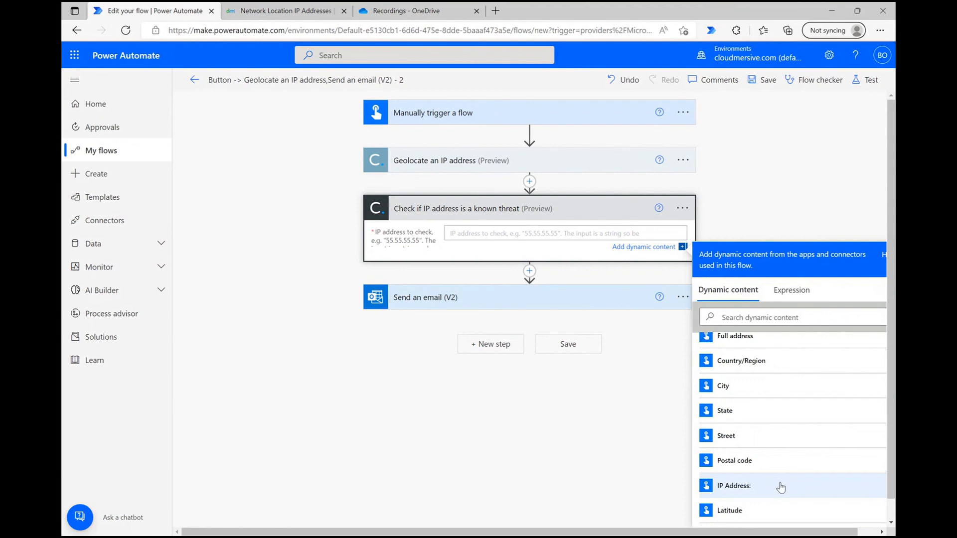
pyautogui.click(733, 485)
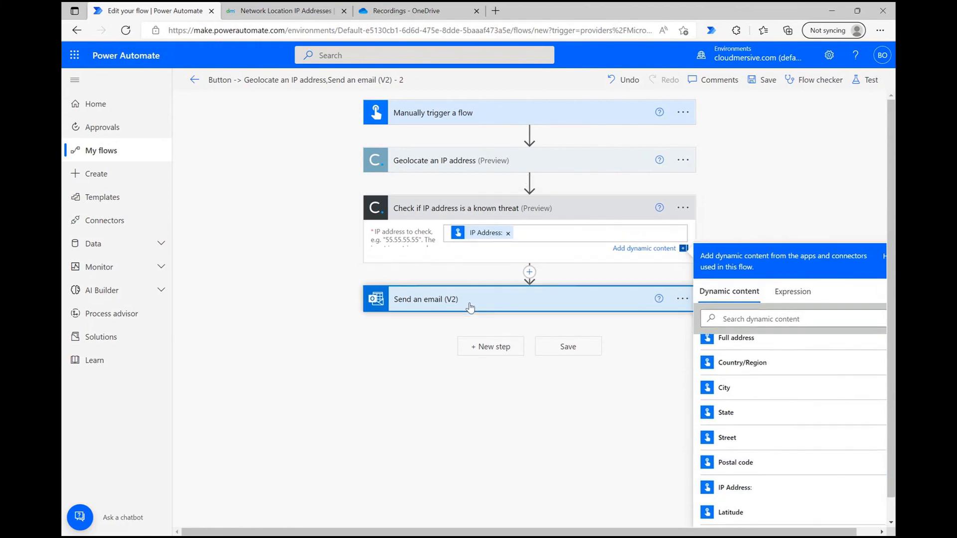